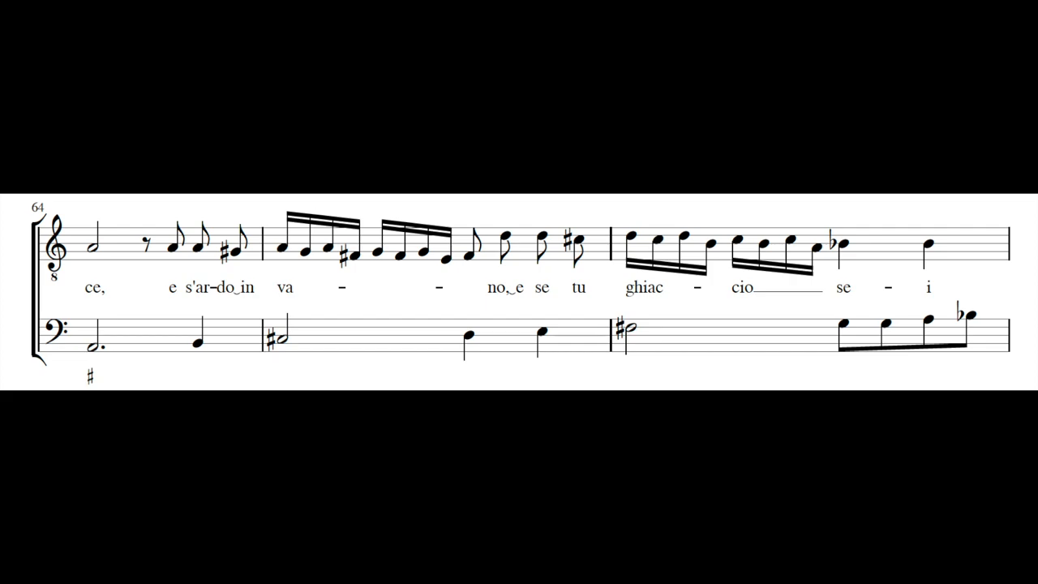
pyautogui.scroll(-3)
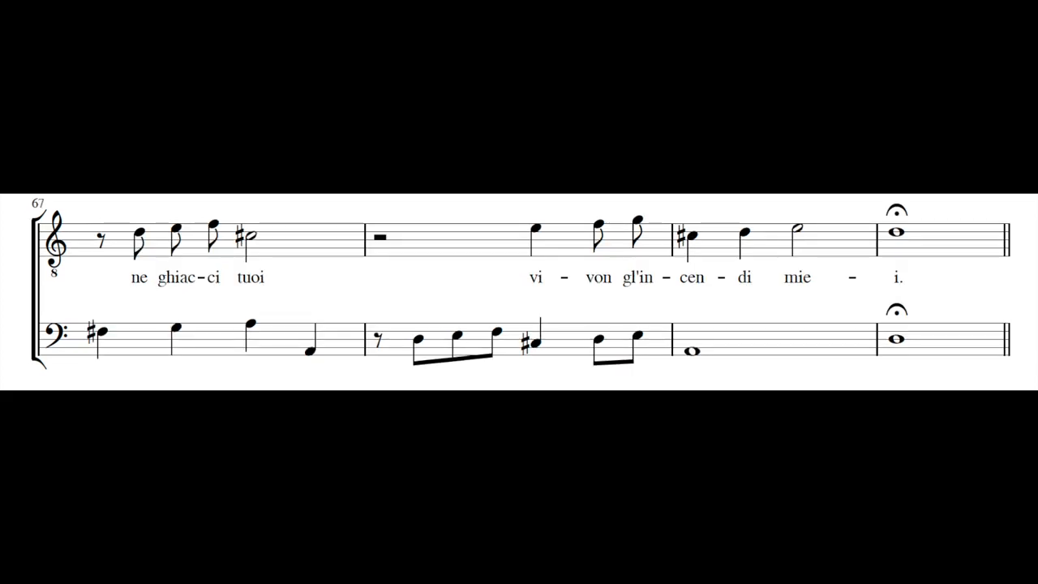